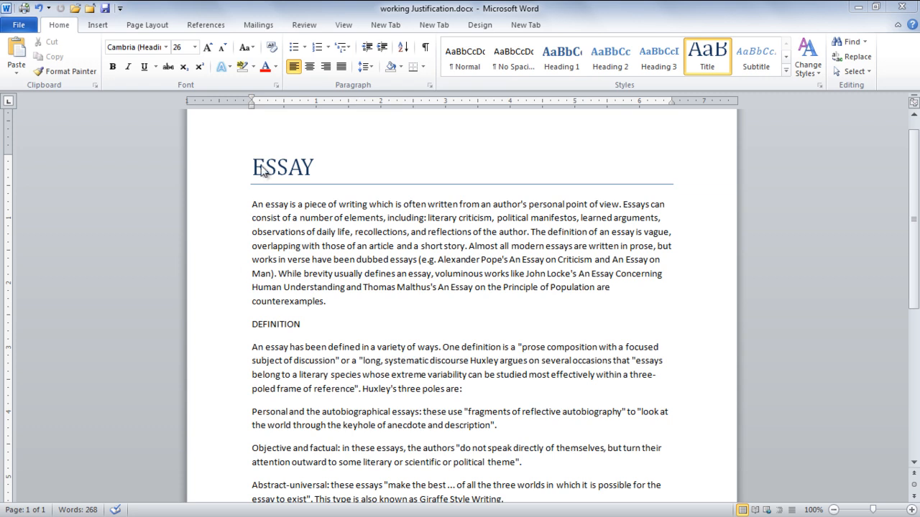
# Step: Select the ESSAY heading and show the Styles pane
pyautogui.doubleClick(281, 166)
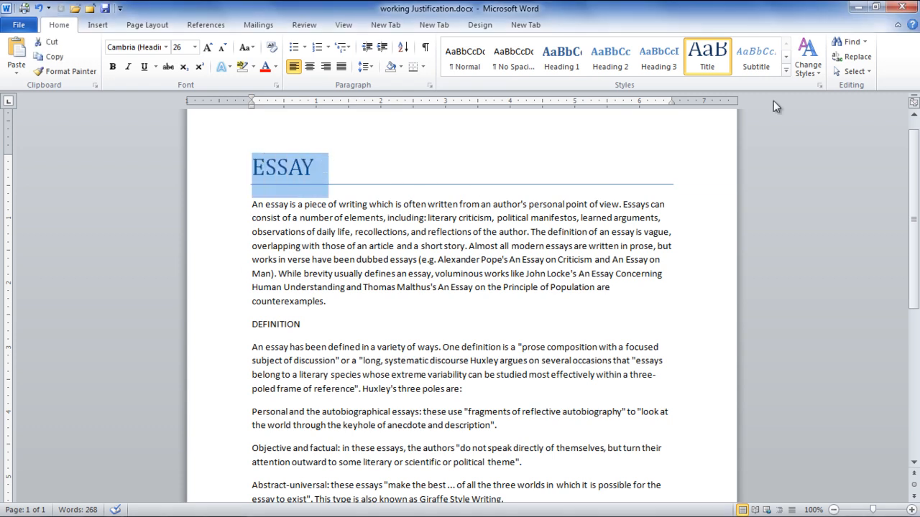
pyautogui.moveTo(819, 85)
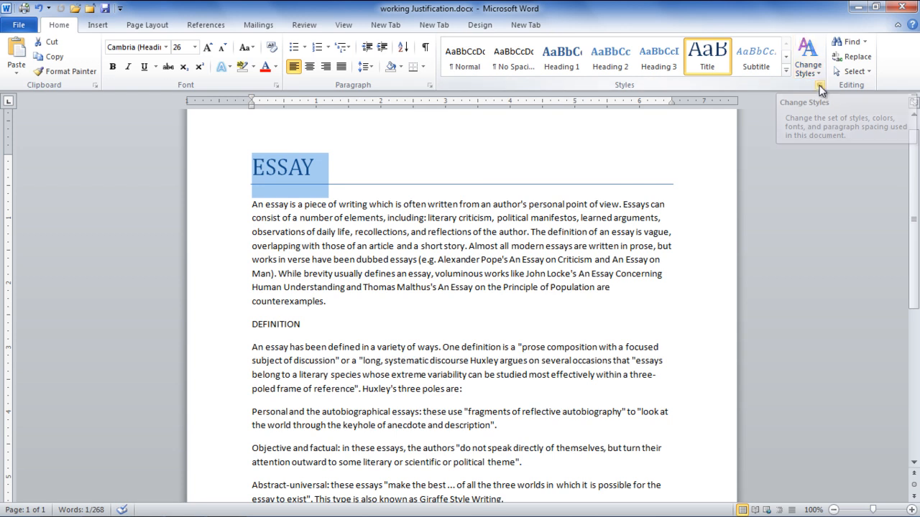
pyautogui.click(819, 84)
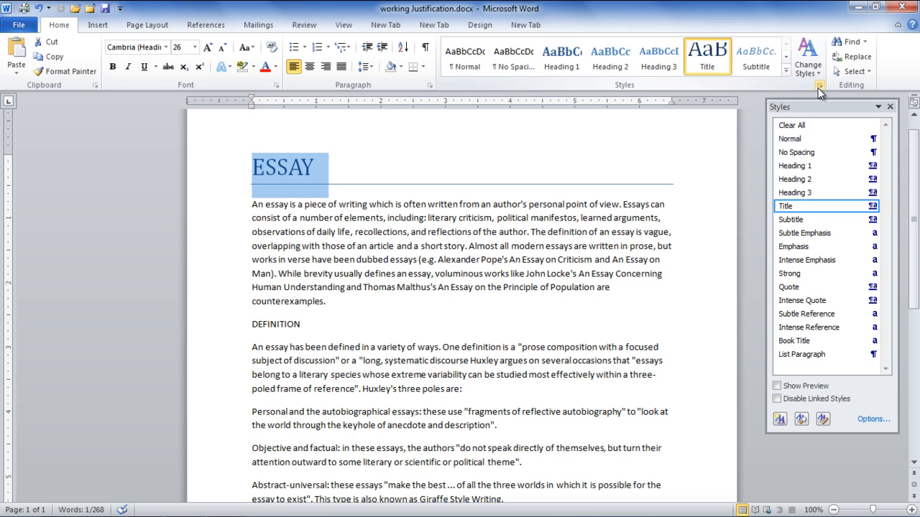
pyautogui.moveTo(817, 207)
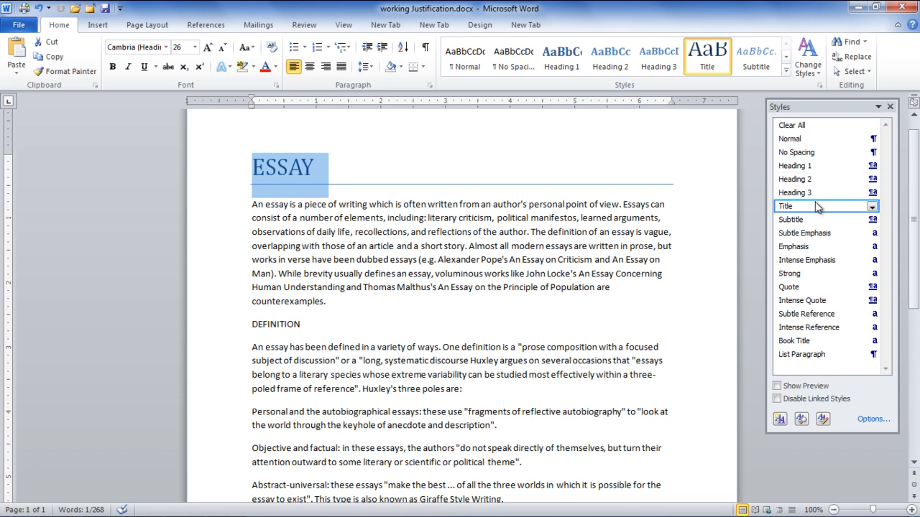
pyautogui.moveTo(885, 209)
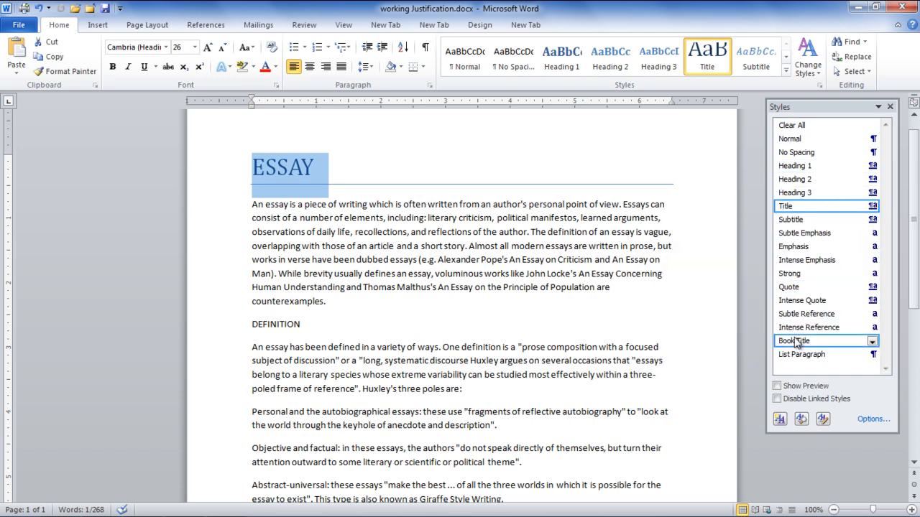
pyautogui.moveTo(778, 417)
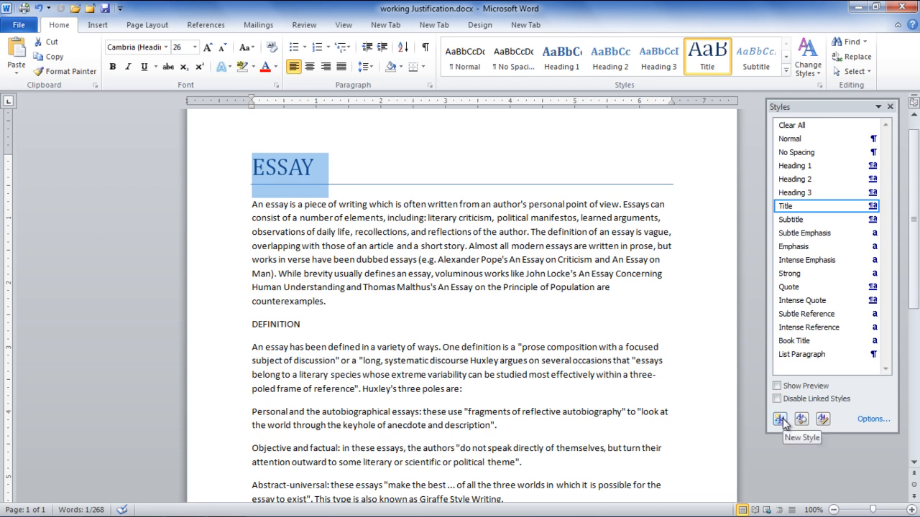
# Step: Start a new style named 'Essay' in Times New Roman with the Text 2 font colour
pyautogui.click(778, 419)
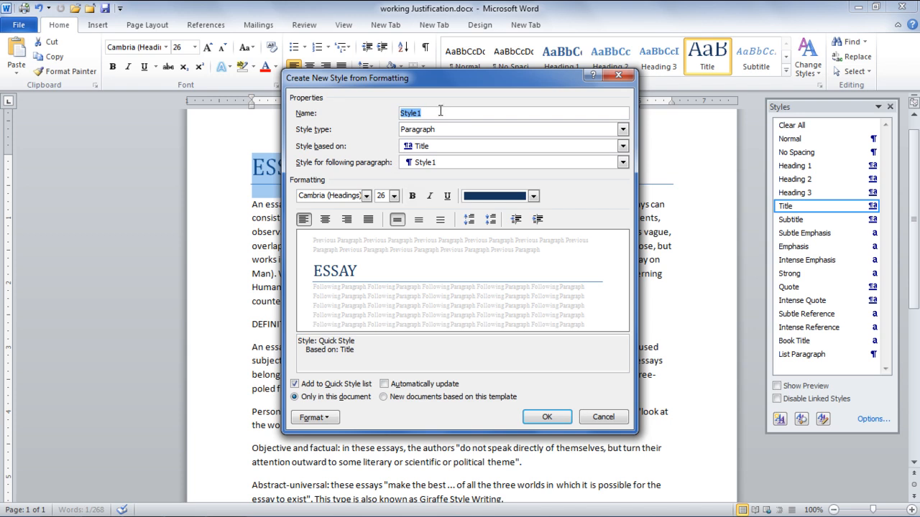
pyautogui.write('Essay')
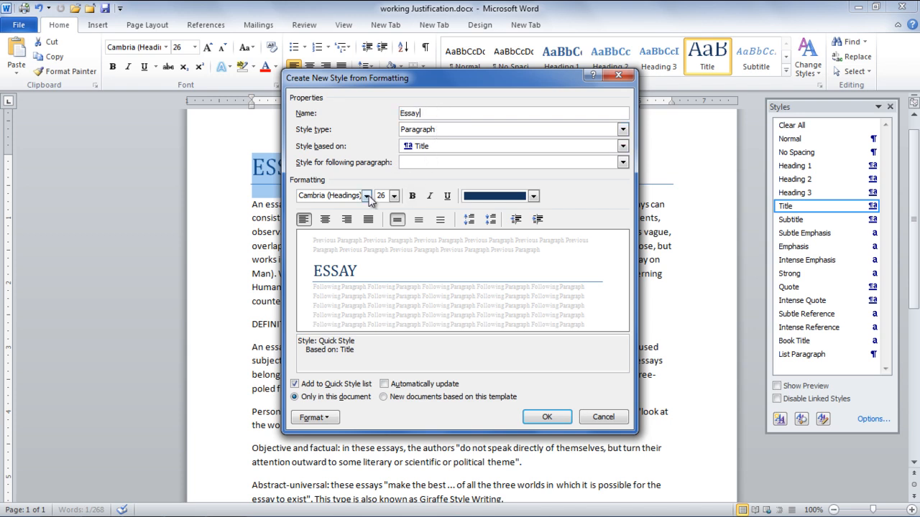
pyautogui.click(367, 196)
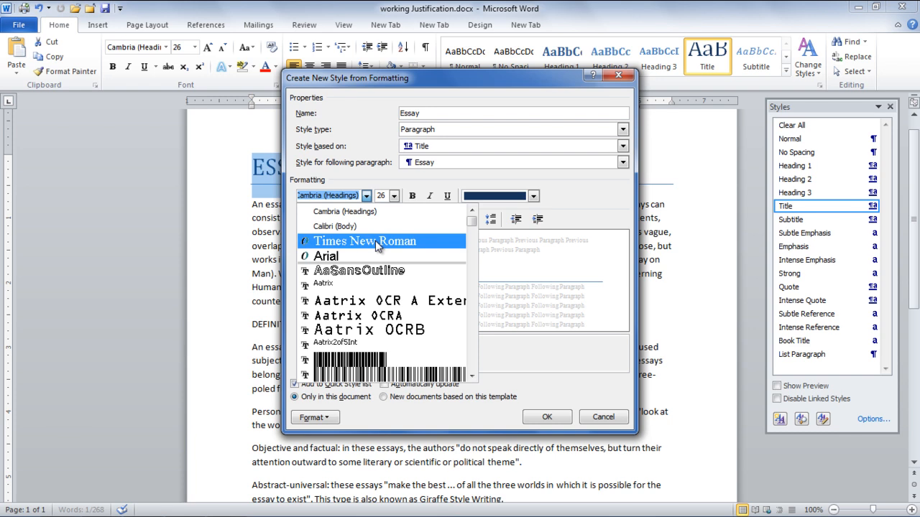
pyautogui.click(367, 241)
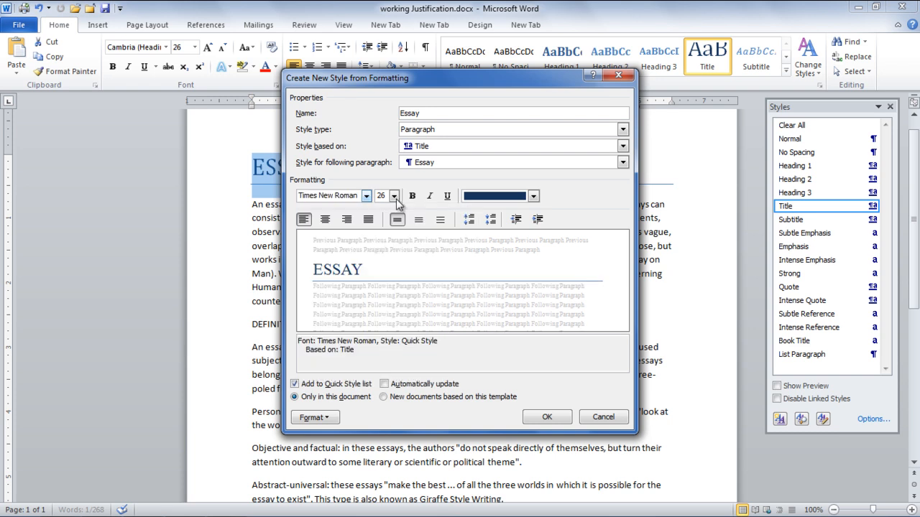
pyautogui.moveTo(532, 196)
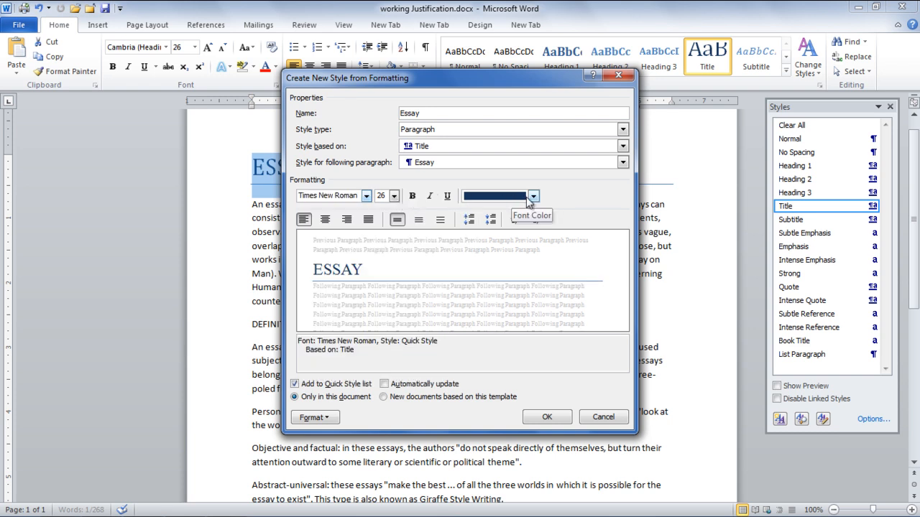
pyautogui.click(533, 196)
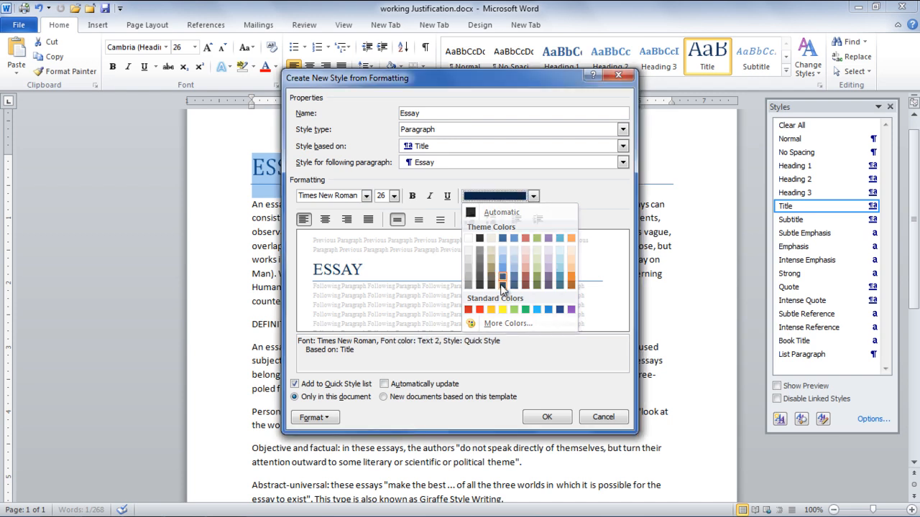
pyautogui.click(501, 277)
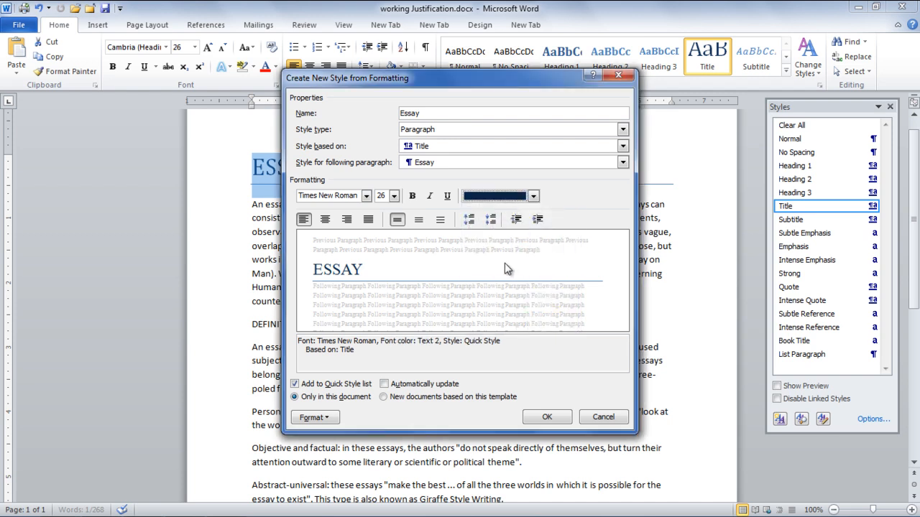
pyautogui.moveTo(503, 269)
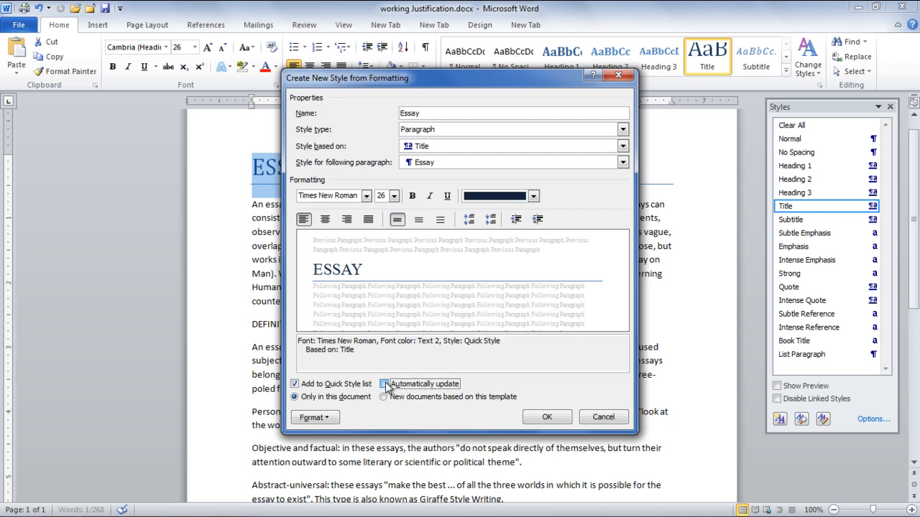
# Step: Create the Essay style with automatic updating and availability in new documents from this template
pyautogui.click(383, 383)
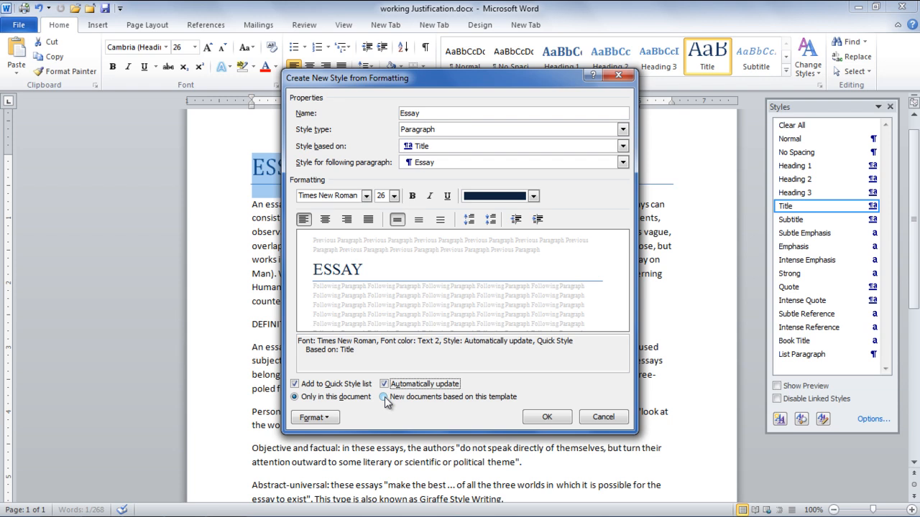
pyautogui.click(386, 397)
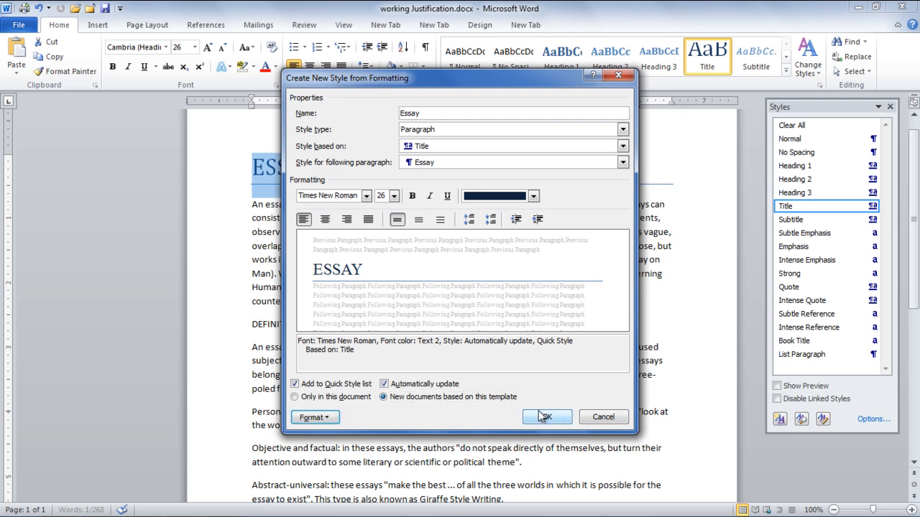
pyautogui.click(547, 416)
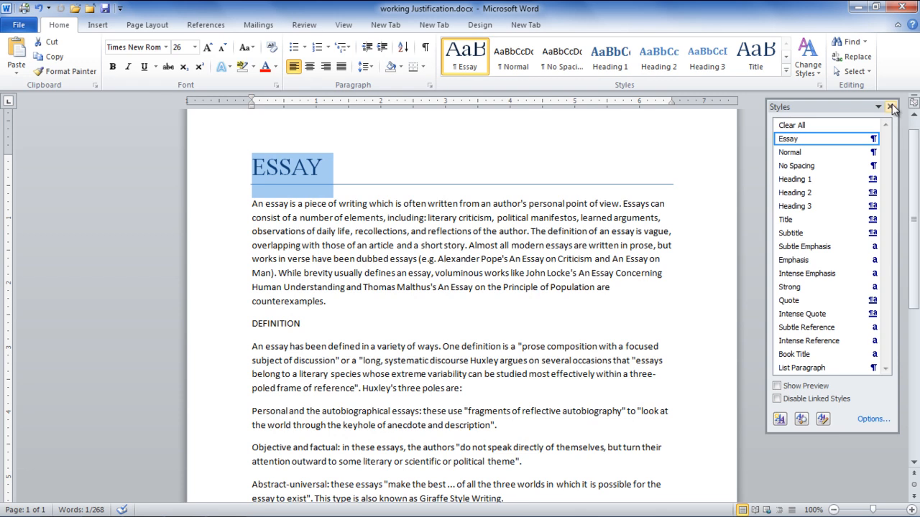
pyautogui.moveTo(793, 139)
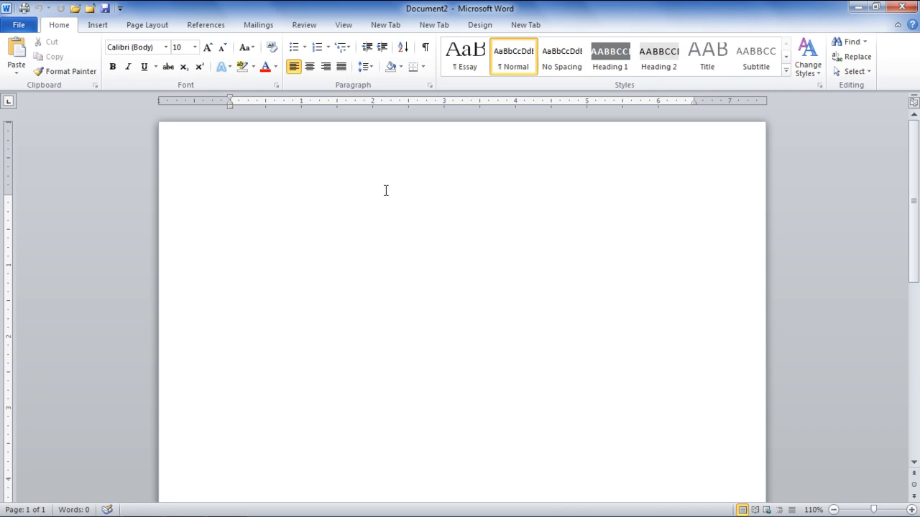
# Step: Enter the word 'Introduction' in a new blank document
pyautogui.write('Introduction')
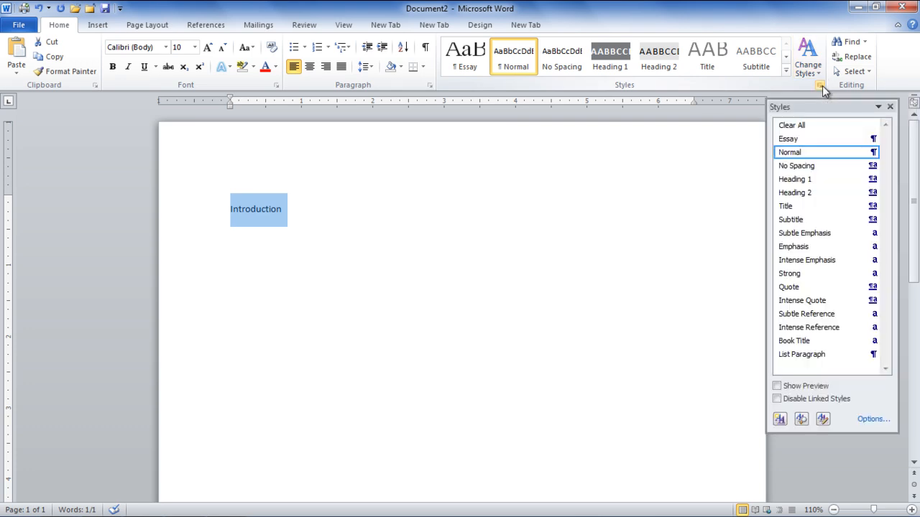
pyautogui.moveTo(817, 85)
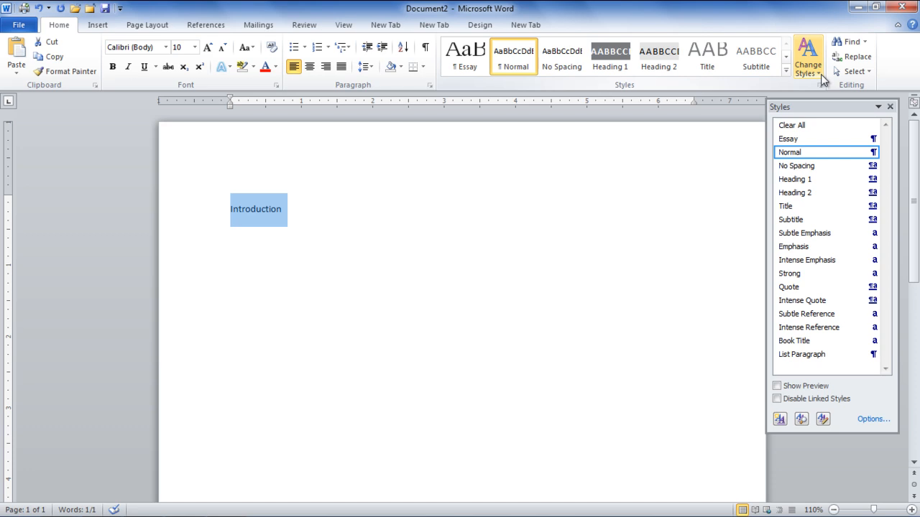
# Step: Give 'Introduction' the Essay style from the Styles pane
pyautogui.click(788, 139)
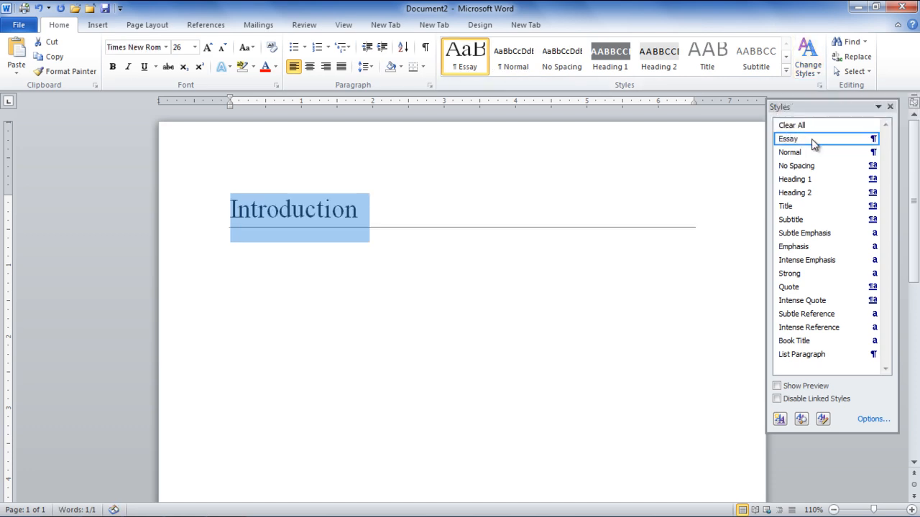
pyautogui.moveTo(814, 142)
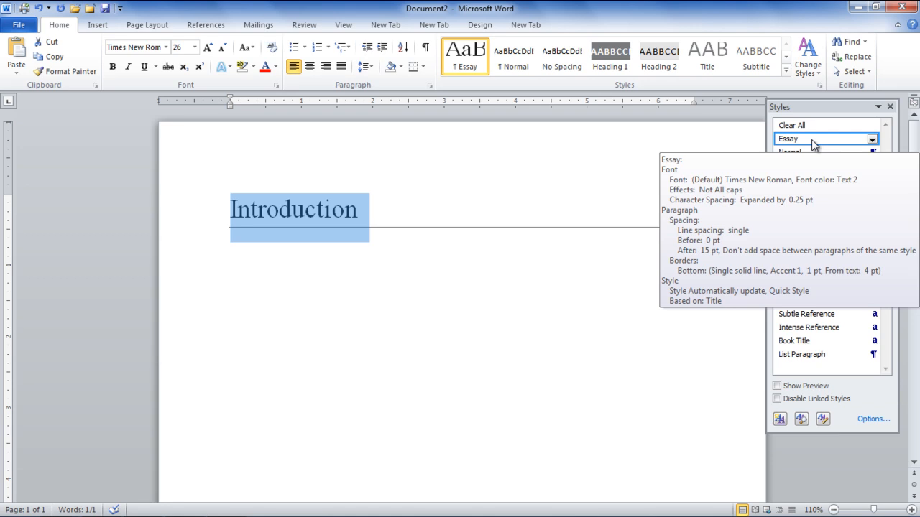
pyautogui.moveTo(589, 183)
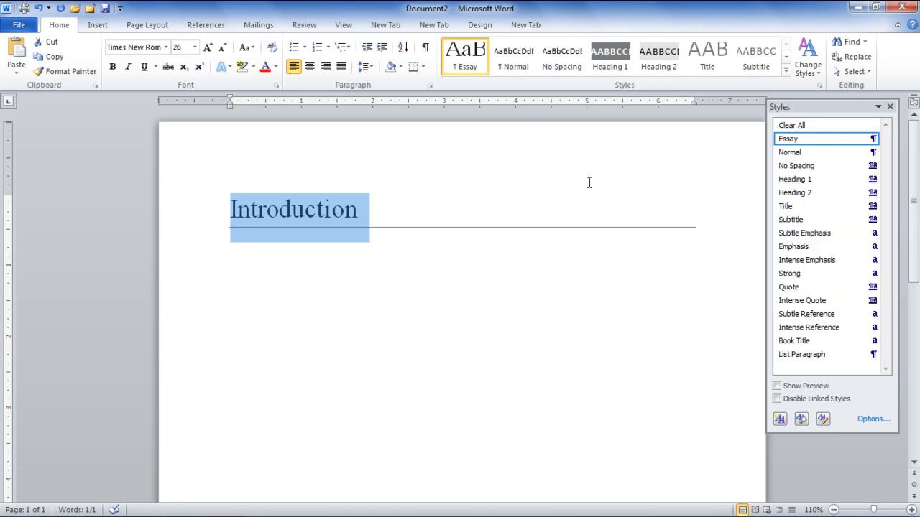